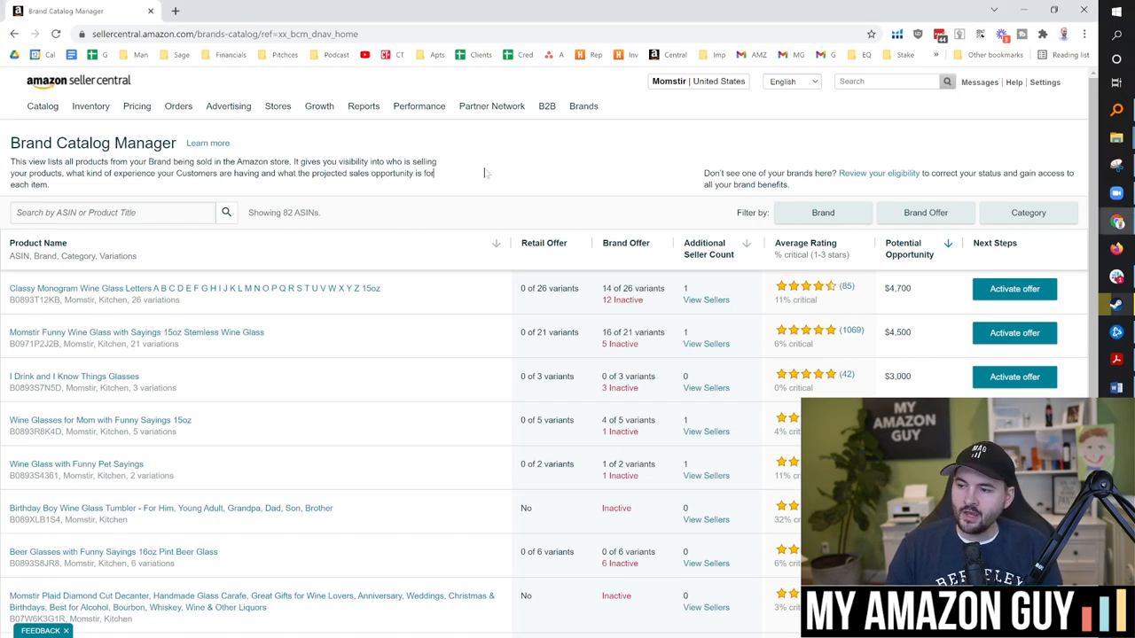
- Open the Classy Monogram Wine Glass listing in a new tab, review it, and return to Brand Catalog Manager
{"action": "scroll", "scroll_direction": "down", "scroll_amount": 3}
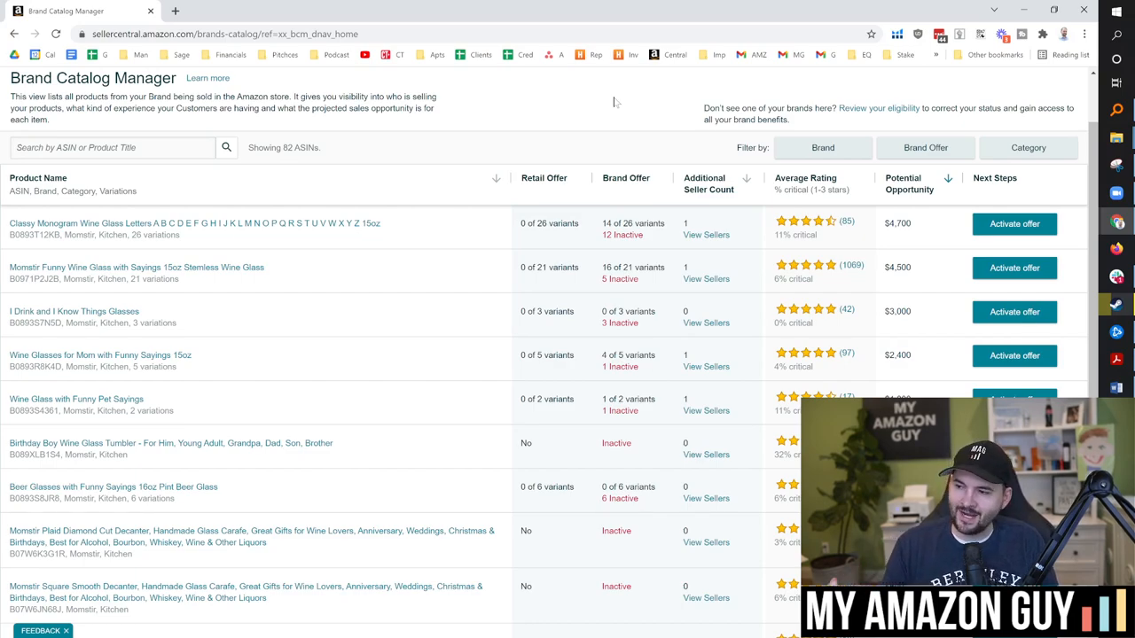
{"action": "mouse_move", "coordinate": [507, 149]}
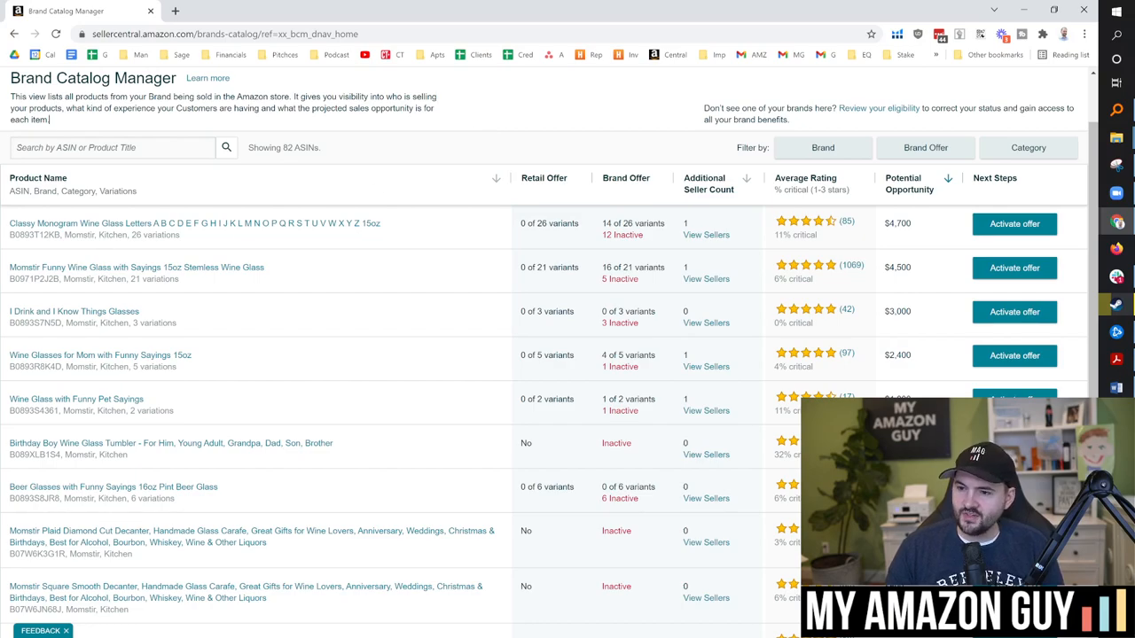
{"action": "mouse_move", "coordinate": [128, 224]}
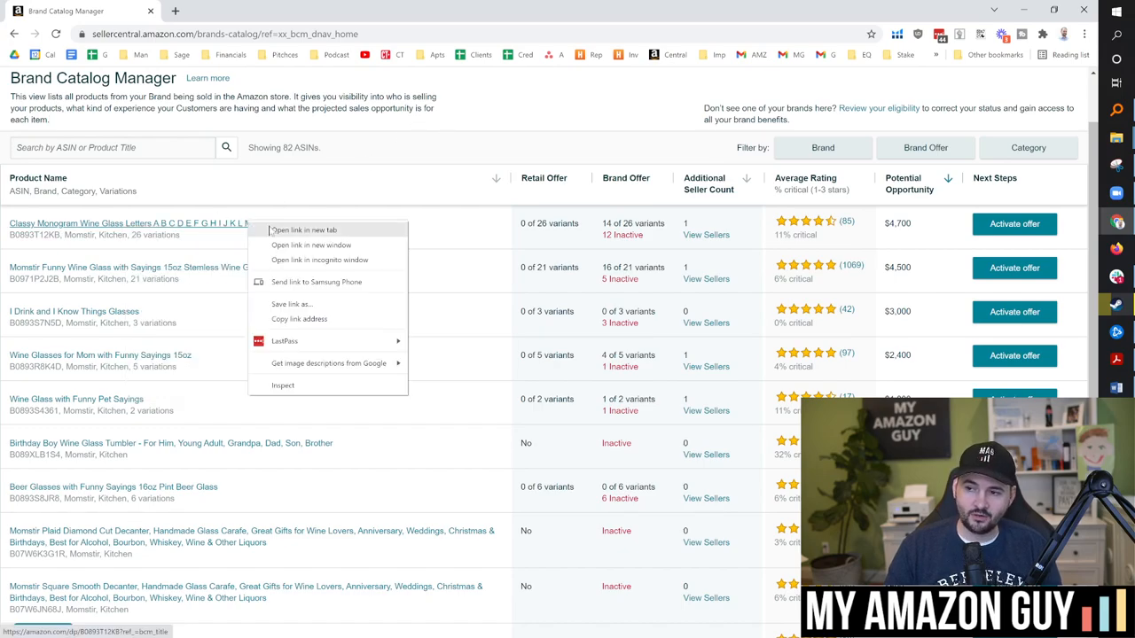
{"action": "left_click", "coordinate": [303, 231]}
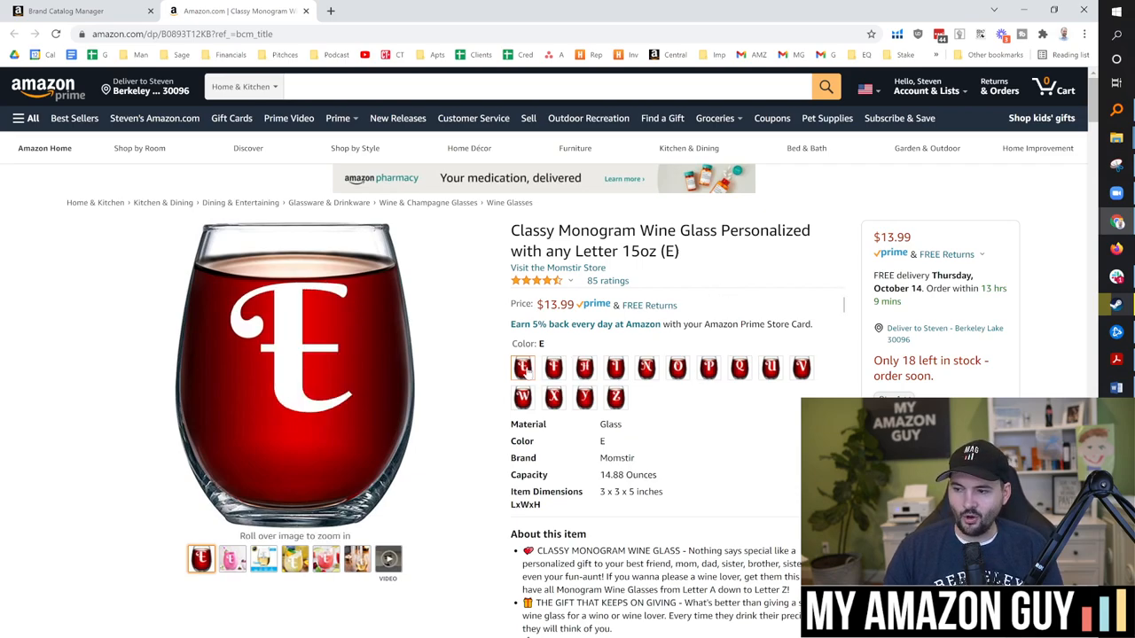
{"action": "mouse_move", "coordinate": [723, 287]}
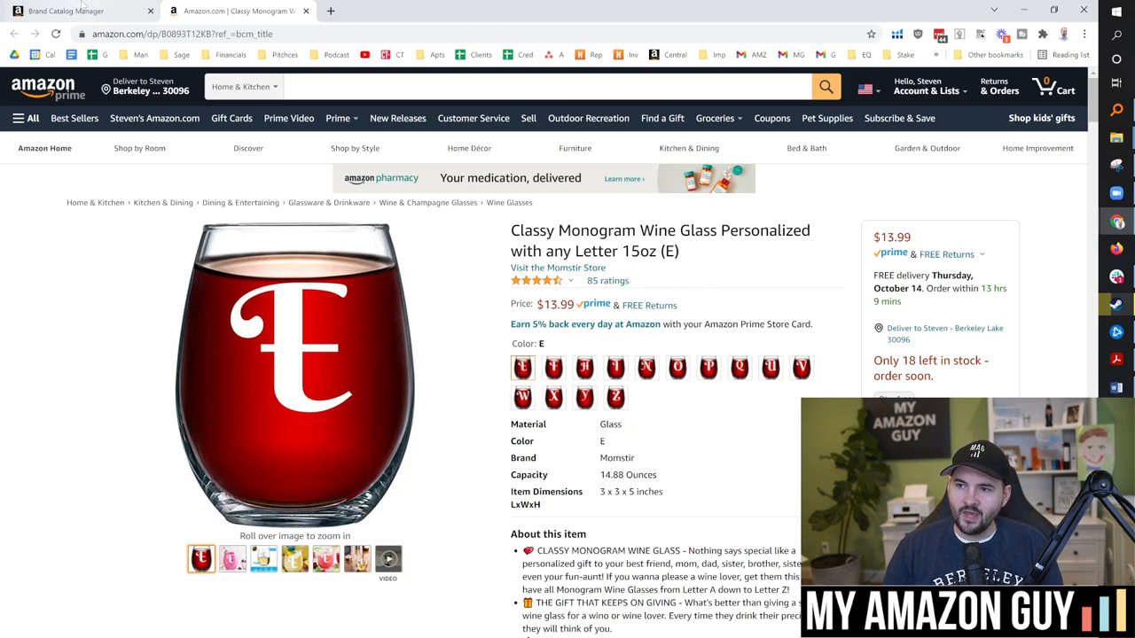
{"action": "left_click", "coordinate": [68, 11]}
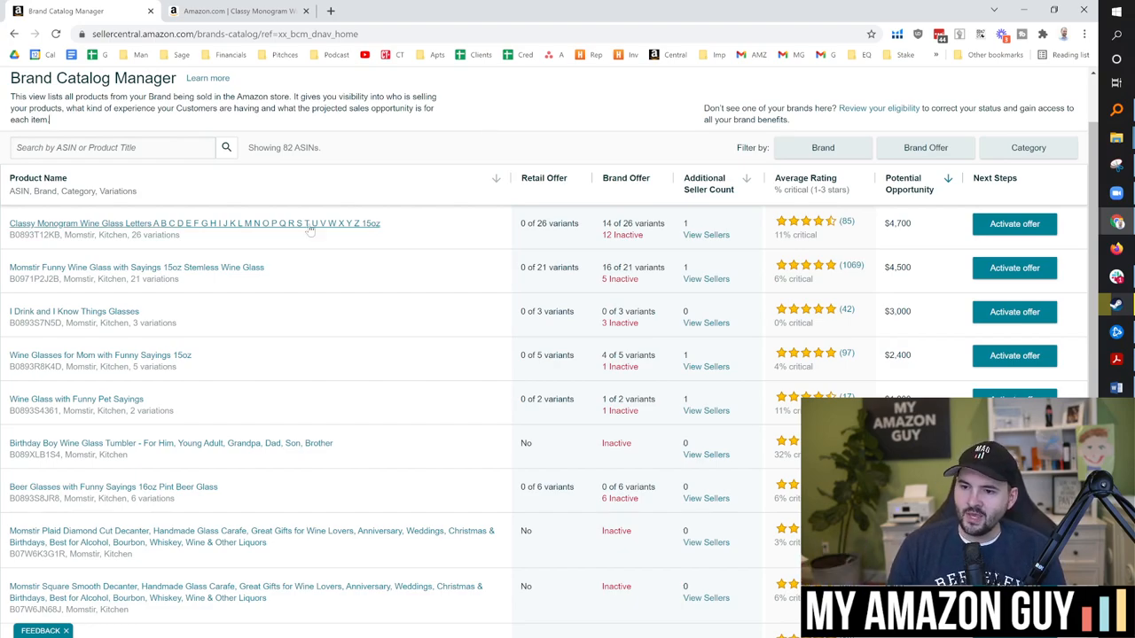
{"action": "mouse_move", "coordinate": [401, 307]}
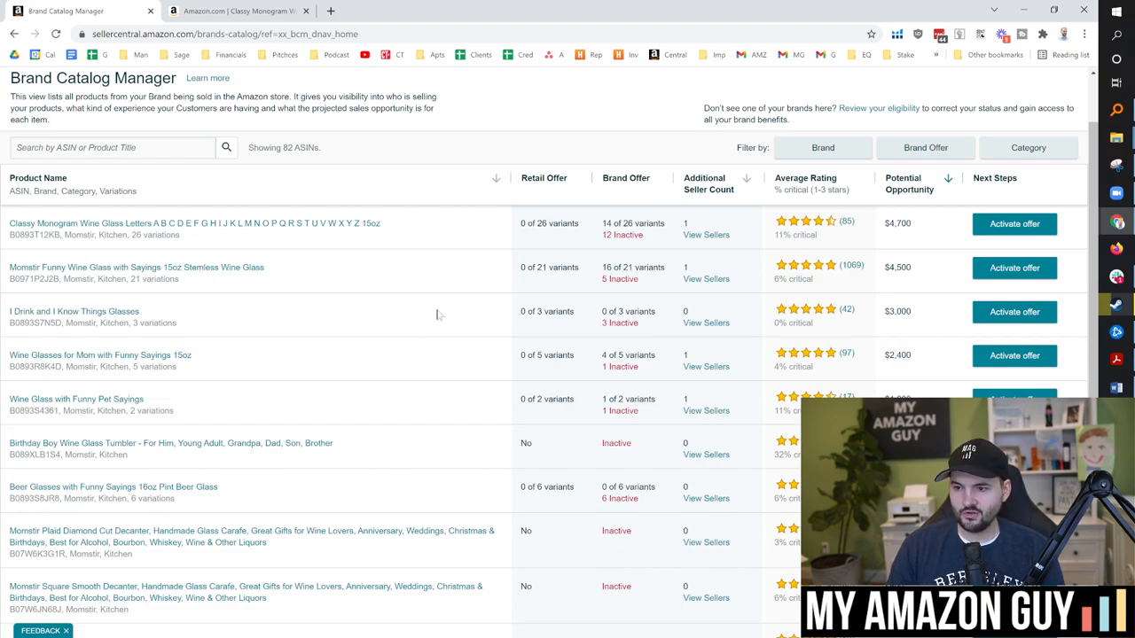
{"action": "mouse_move", "coordinate": [404, 305]}
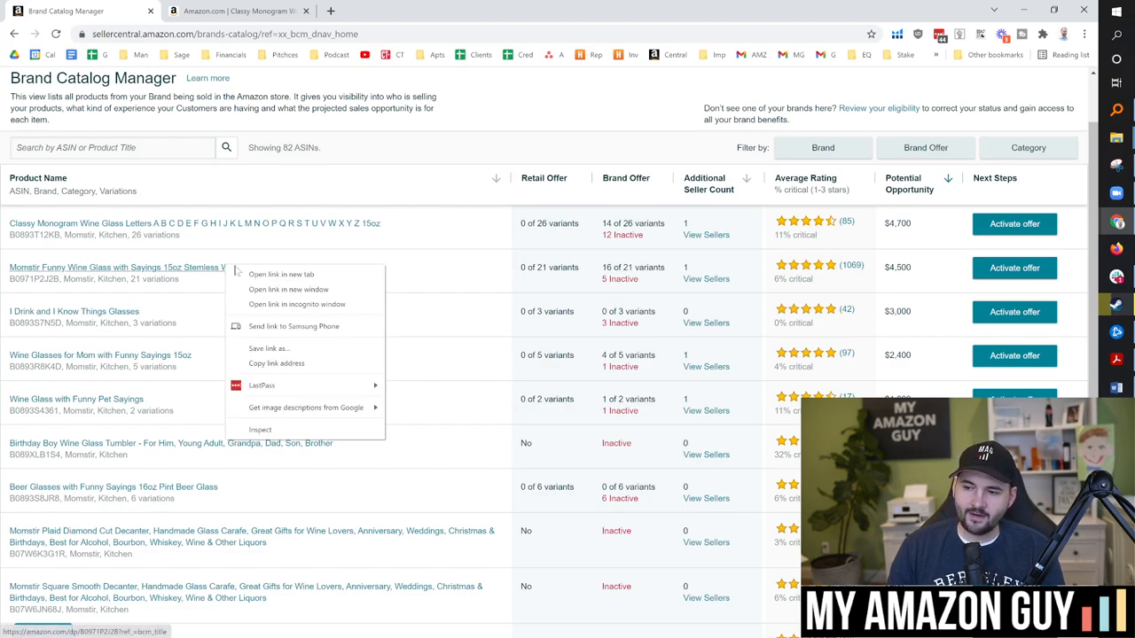
- Open the Best Husband Ever stemless wine glass listing in a new tab, then return to the catalog
{"action": "left_click", "coordinate": [280, 273]}
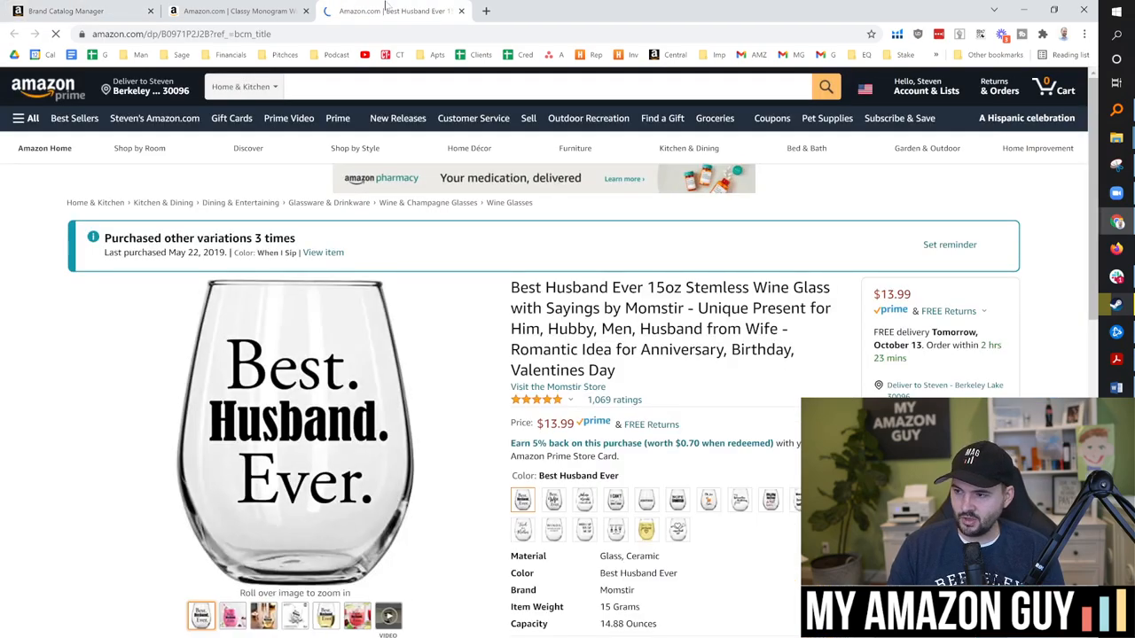
{"action": "left_click", "coordinate": [67, 11]}
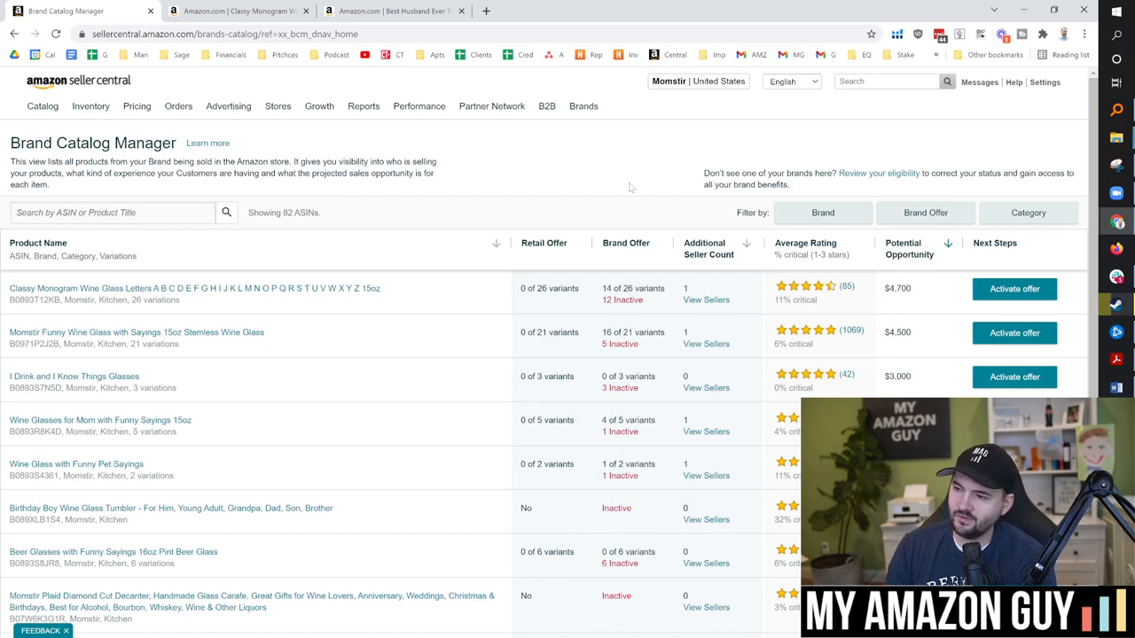
- Sort the brand catalog by Additional Seller Count so multi-seller products come first
{"action": "scroll", "scroll_direction": "down", "scroll_amount": 3}
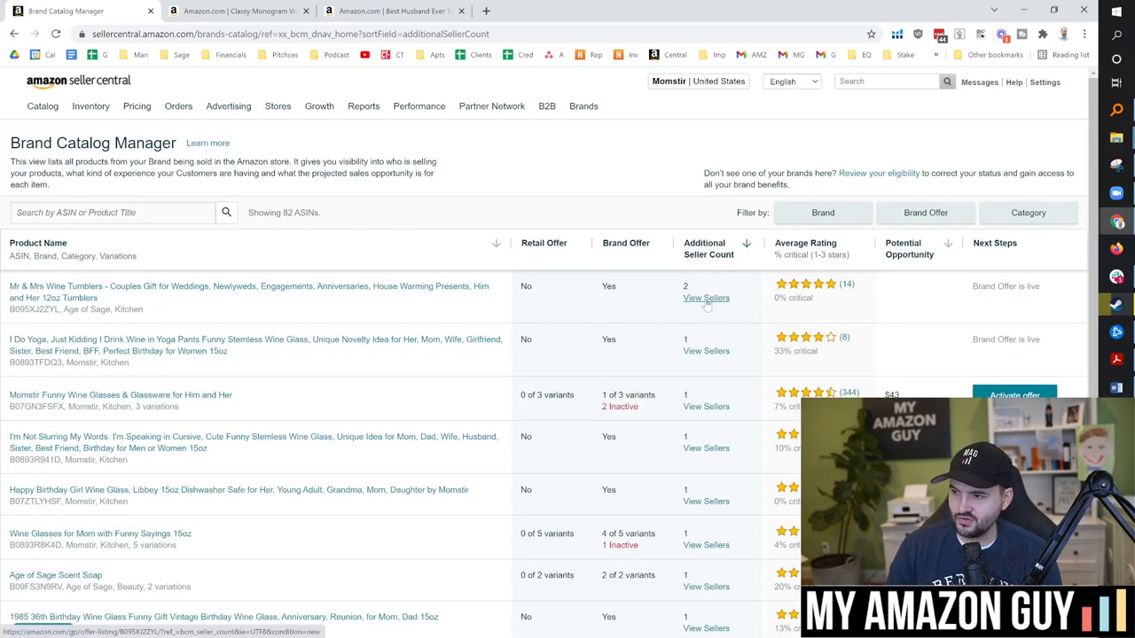
- View other sellers of the Mr & Mrs Wine Tumblers (Prowe STORE), then return to the catalog list
{"action": "left_click", "coordinate": [706, 298]}
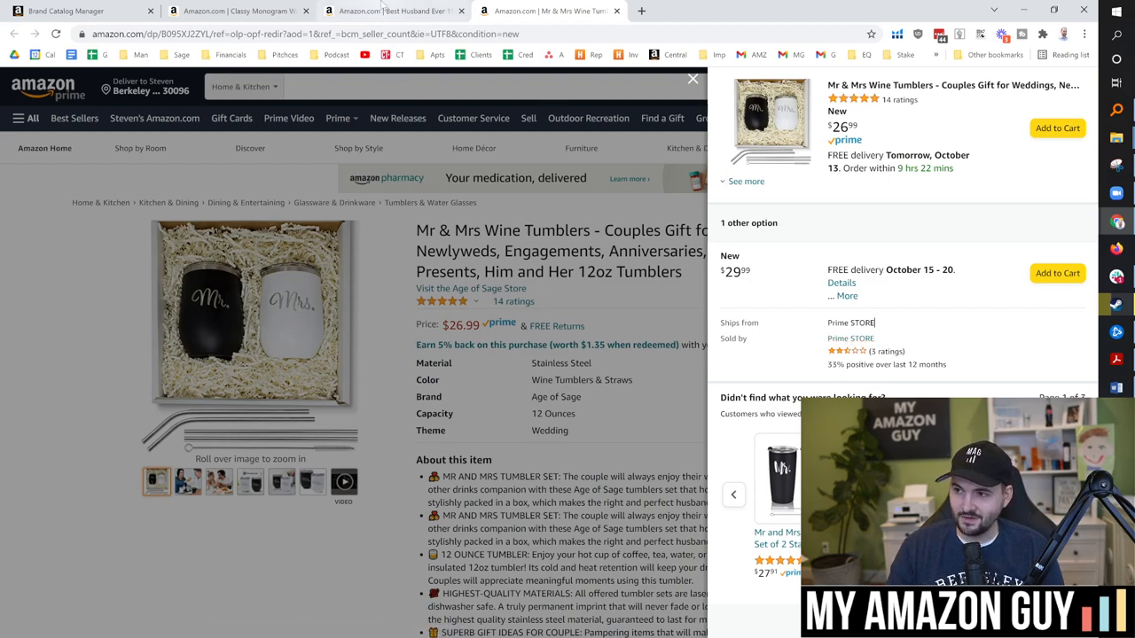
{"action": "left_click", "coordinate": [80, 10]}
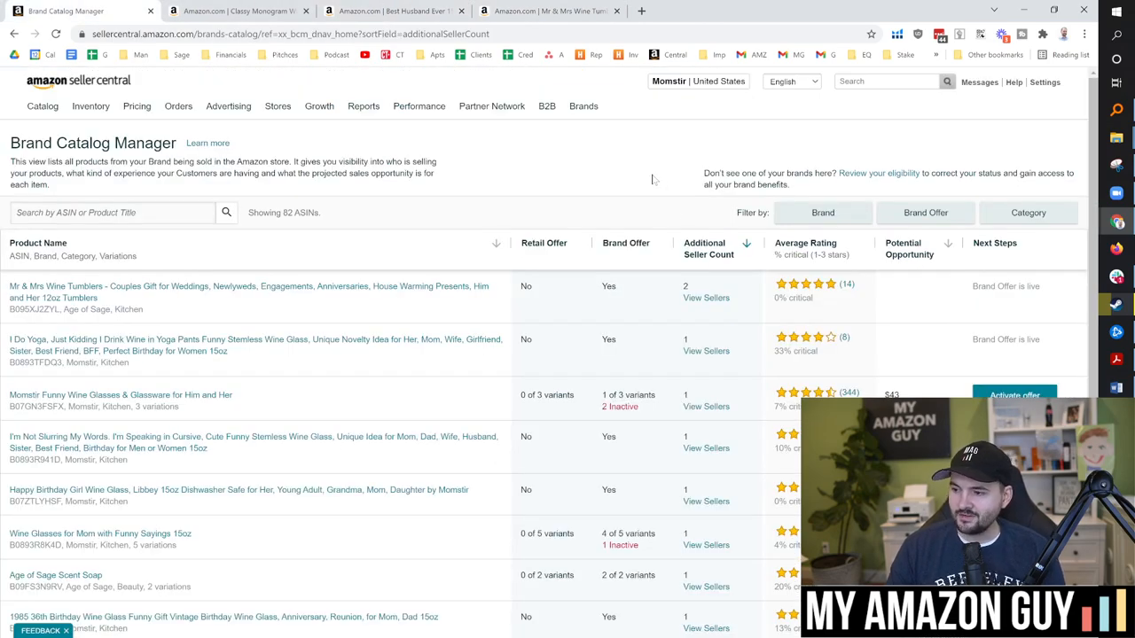
{"action": "mouse_move", "coordinate": [748, 249]}
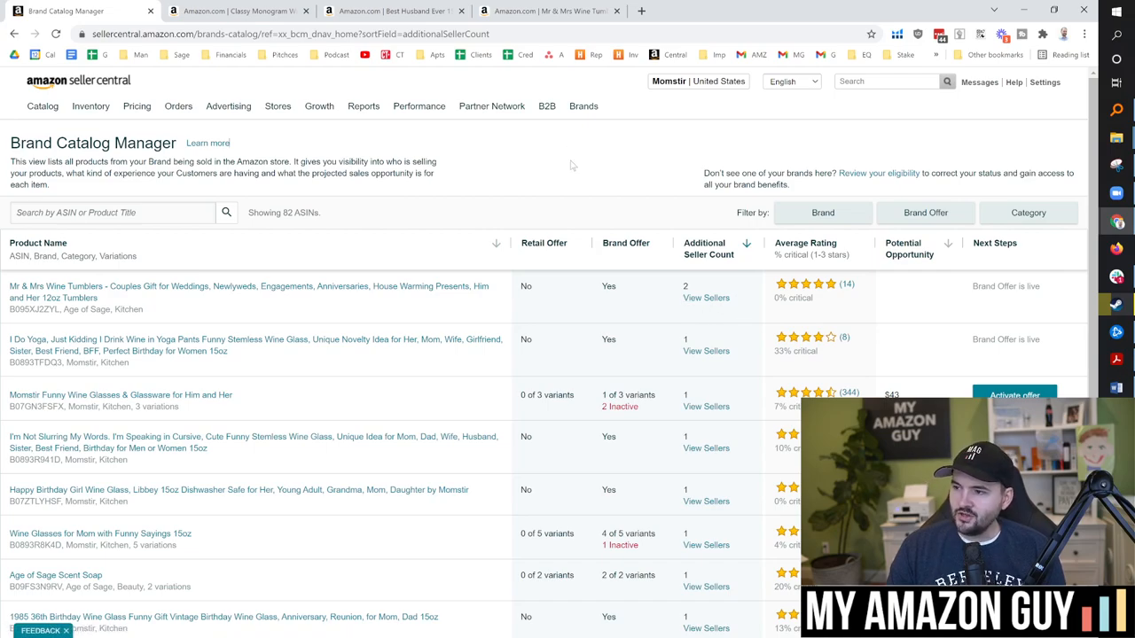
- Scroll to the bottom of the seller-count-sorted catalog and go to page 2
{"action": "scroll", "scroll_direction": "down", "scroll_amount": 3}
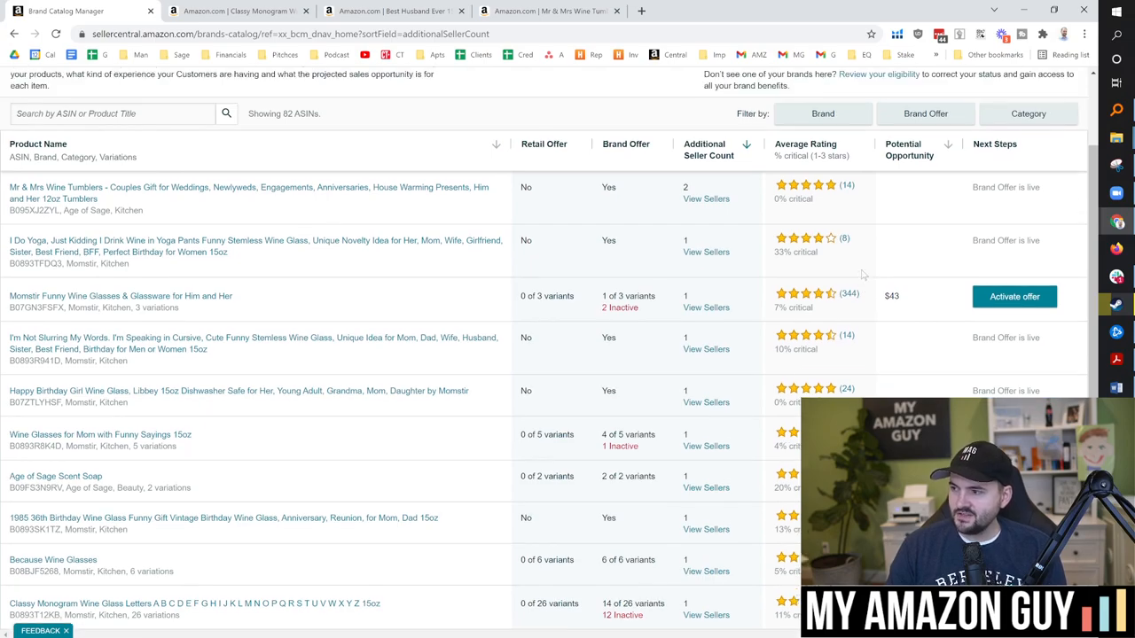
{"action": "scroll", "scroll_direction": "down", "scroll_amount": 3}
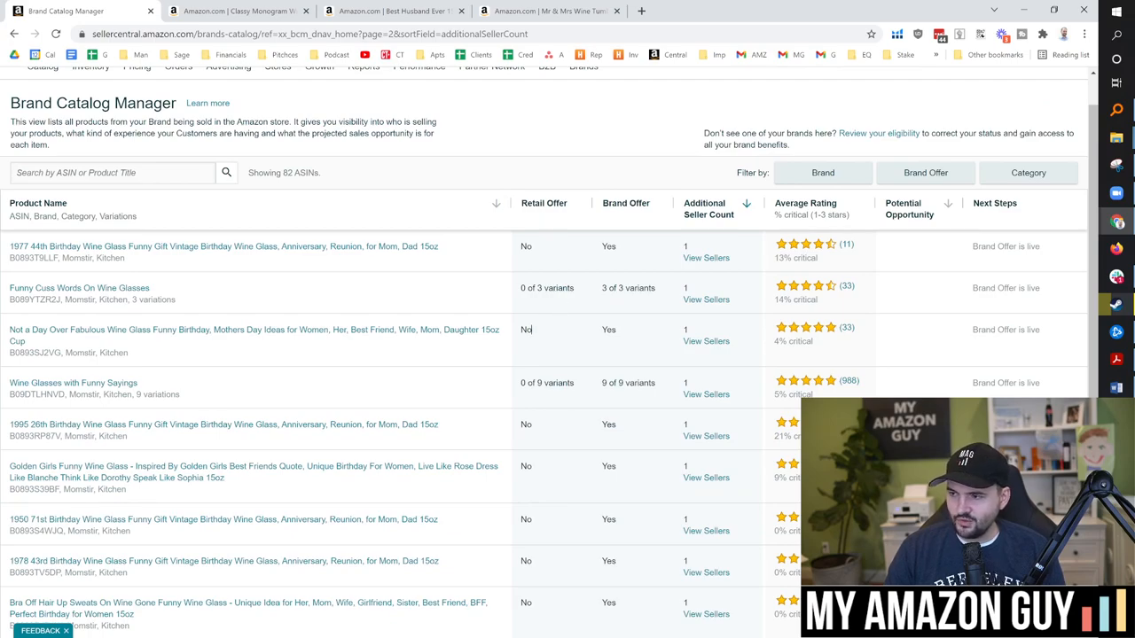
{"action": "scroll", "scroll_direction": "down", "scroll_amount": 3}
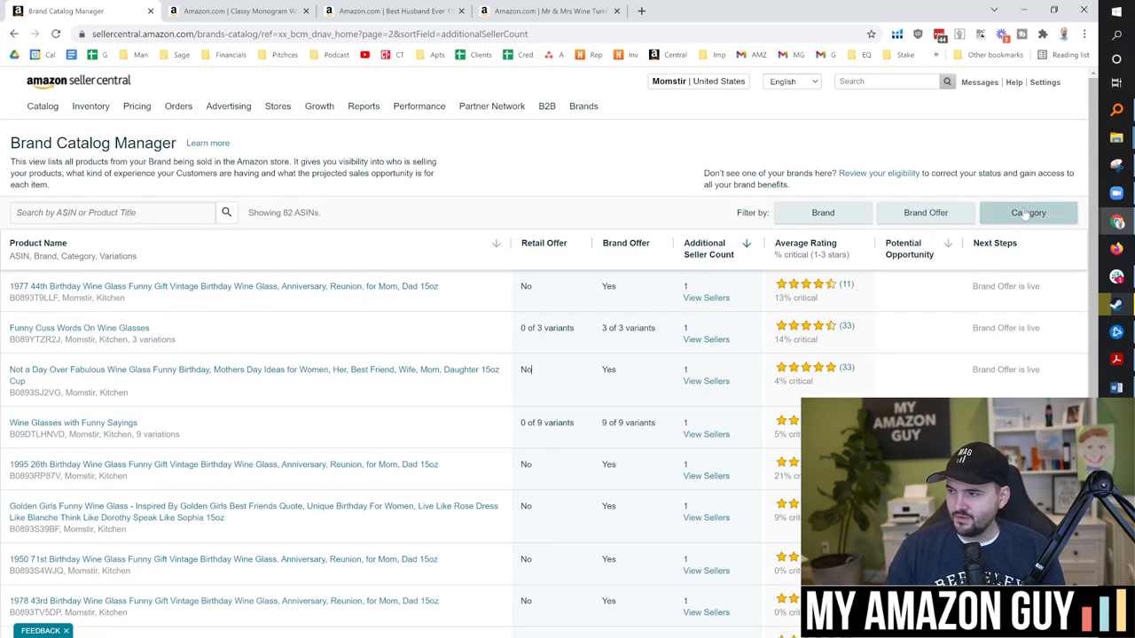
- Filter the catalog to Beauty, Home and Kitchen categories and the Age of Sage brand, leaving 4 ASINs
{"action": "left_click", "coordinate": [1028, 213]}
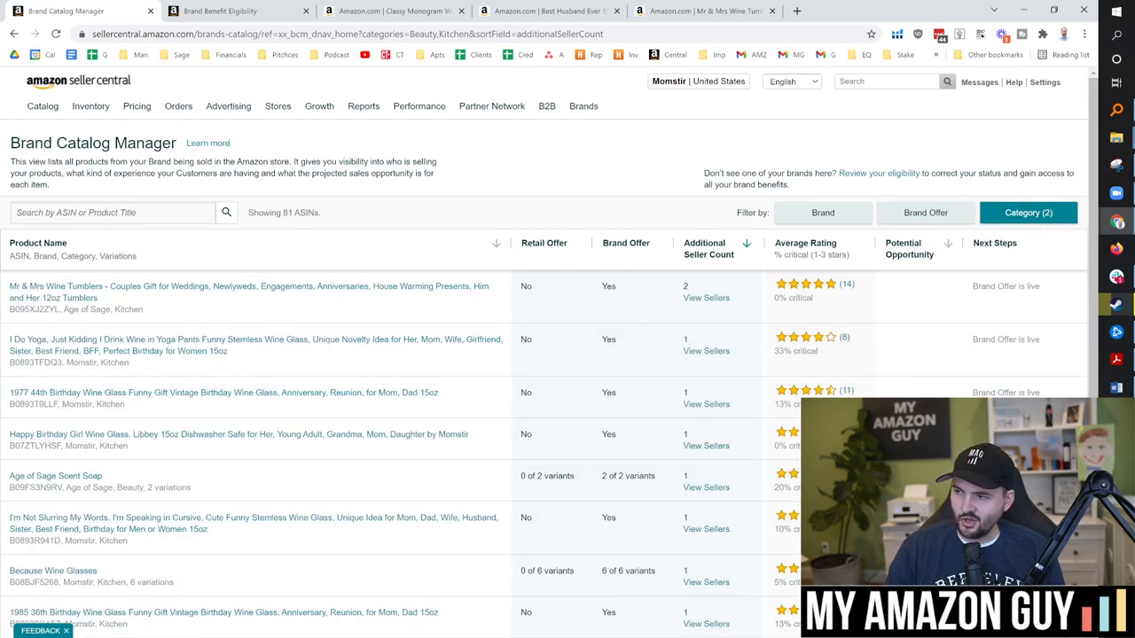
{"action": "left_click", "coordinate": [1029, 213]}
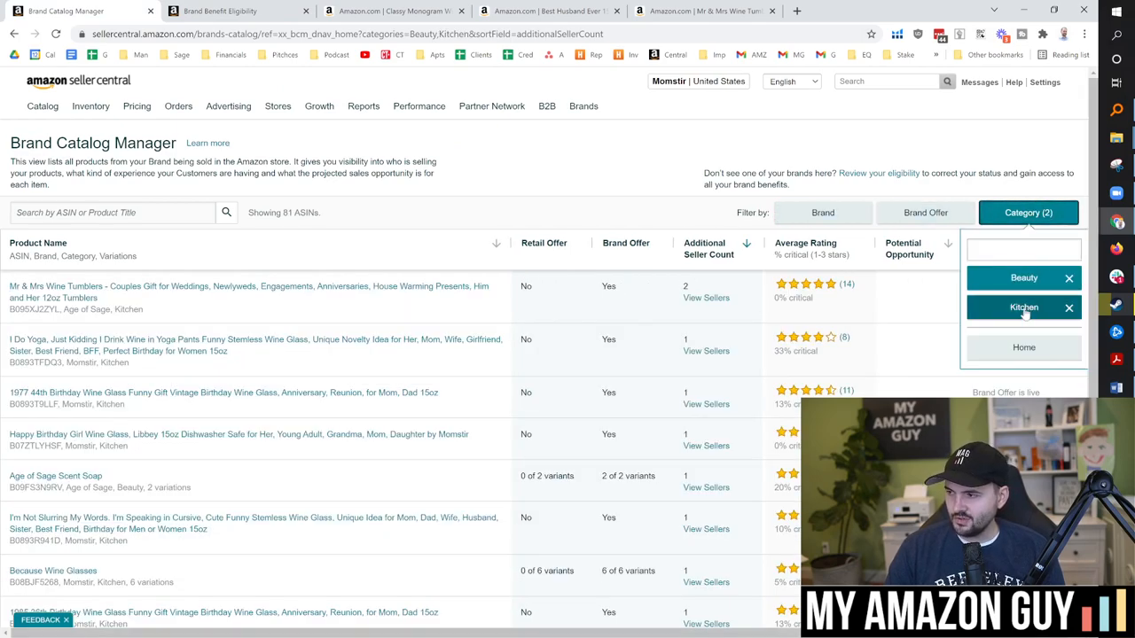
{"action": "left_click", "coordinate": [1024, 346]}
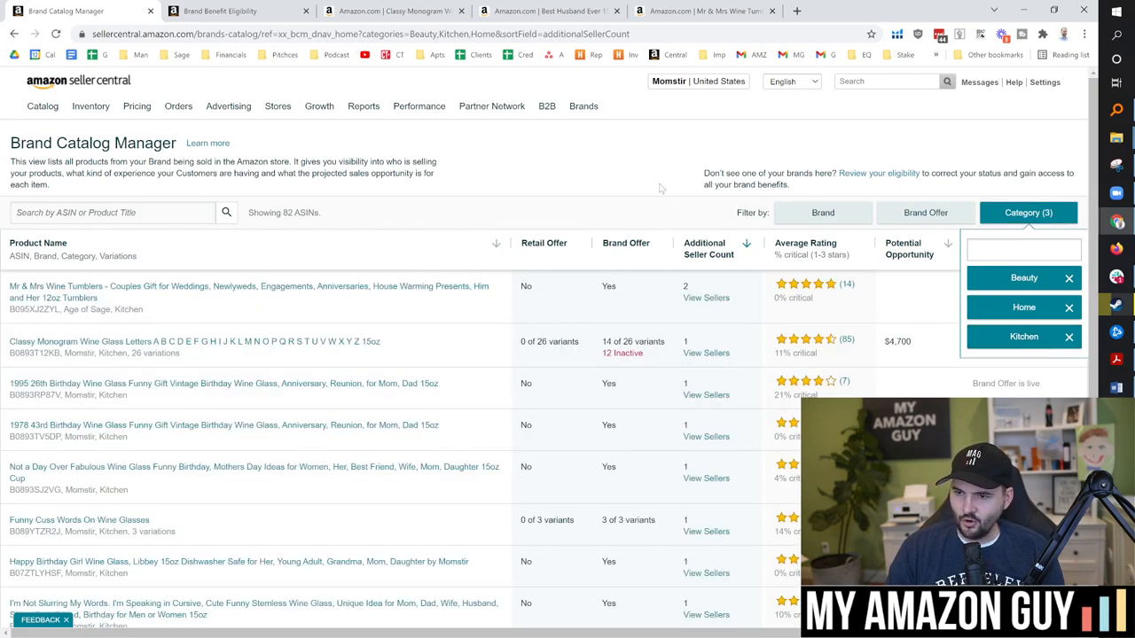
{"action": "left_click", "coordinate": [823, 213]}
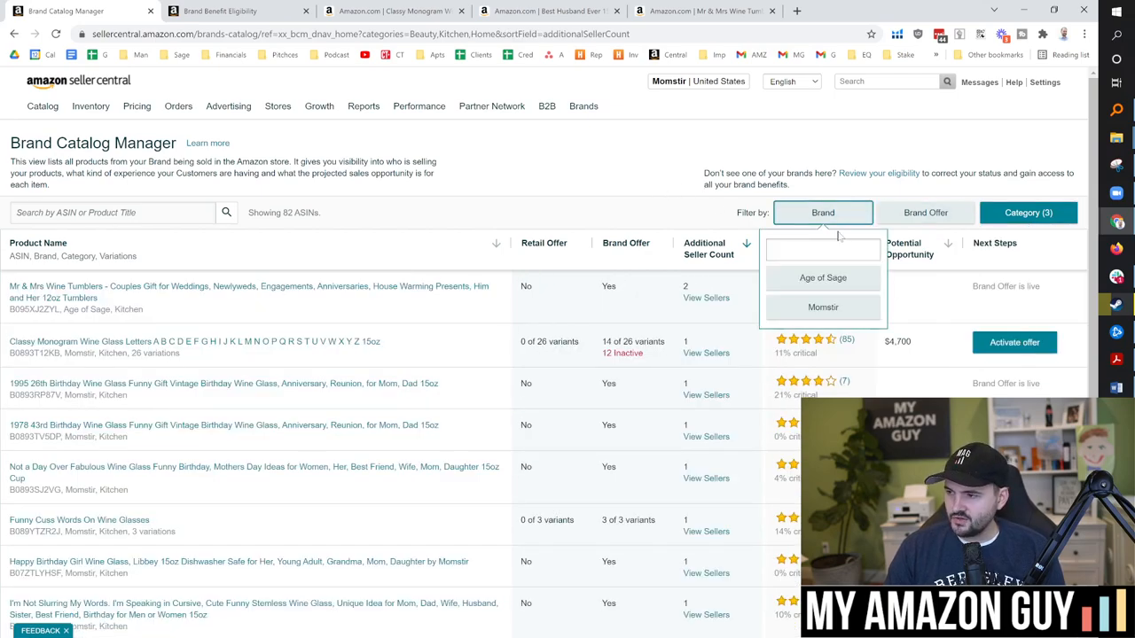
{"action": "mouse_move", "coordinate": [823, 276]}
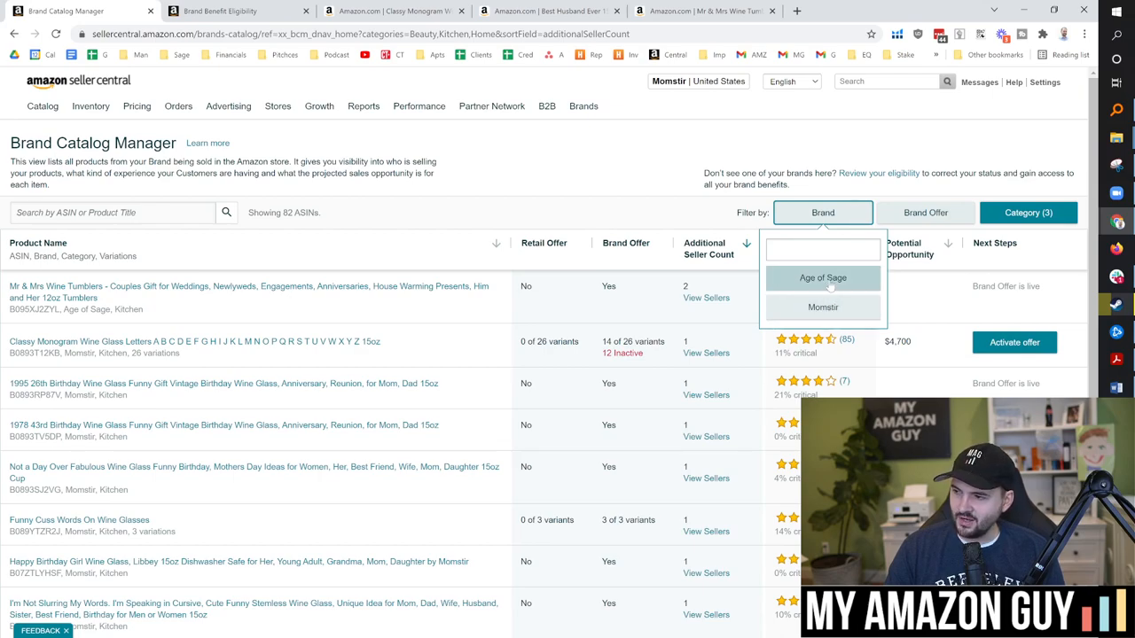
{"action": "left_click", "coordinate": [823, 276]}
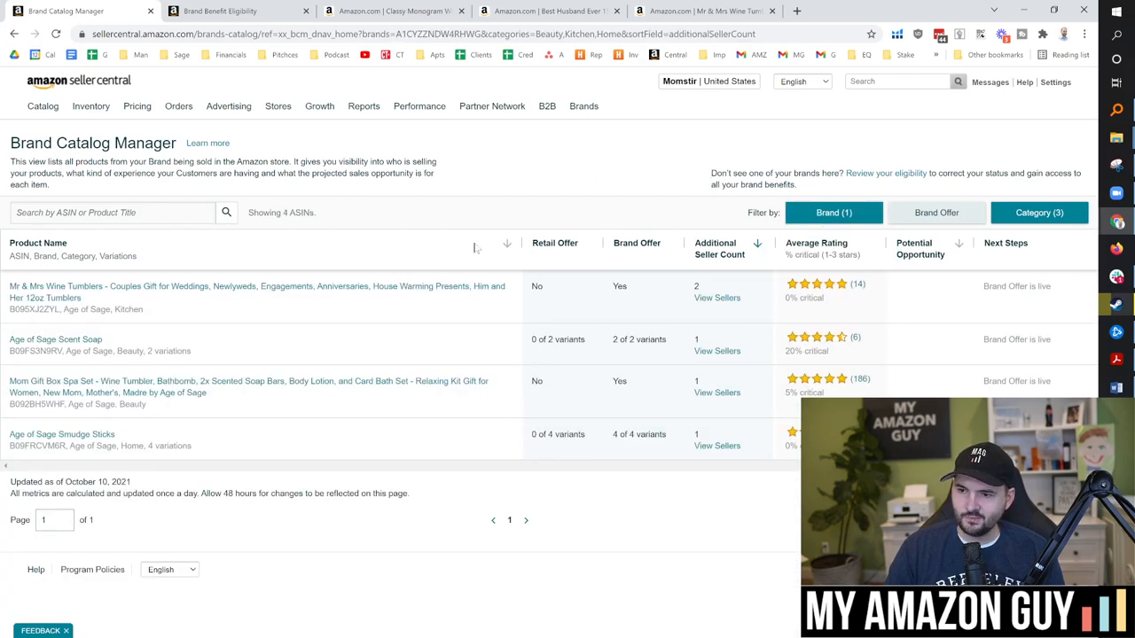
- Open the Age of Sage Scent Soap listing and switch the soap set to its Masculine scent
{"action": "left_click", "coordinate": [55, 339]}
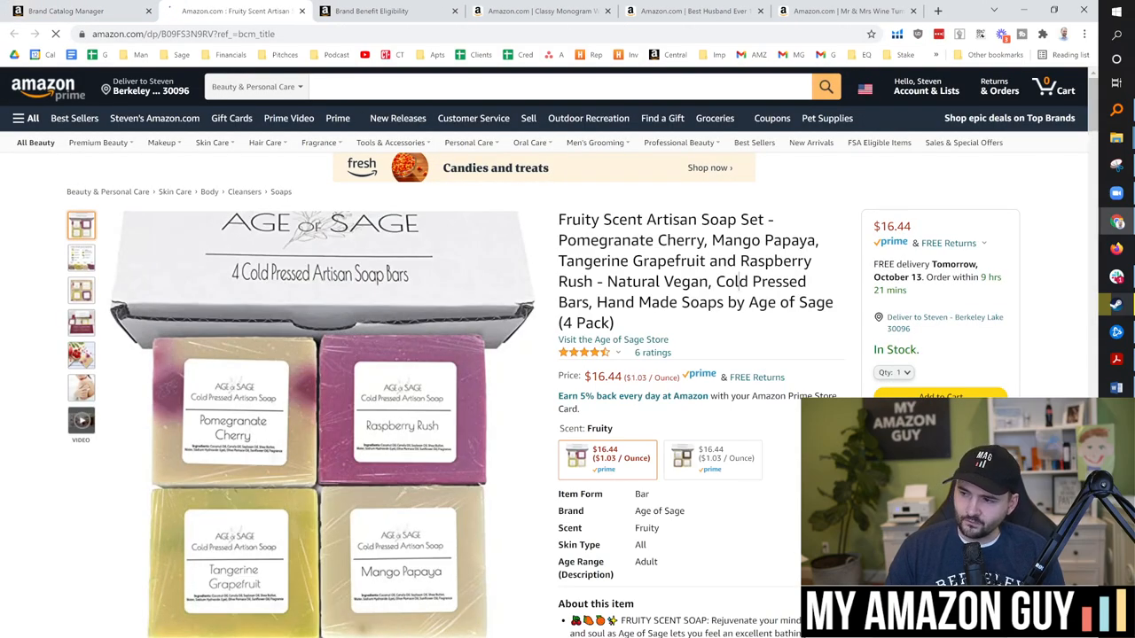
{"action": "scroll", "scroll_direction": "down", "scroll_amount": 3}
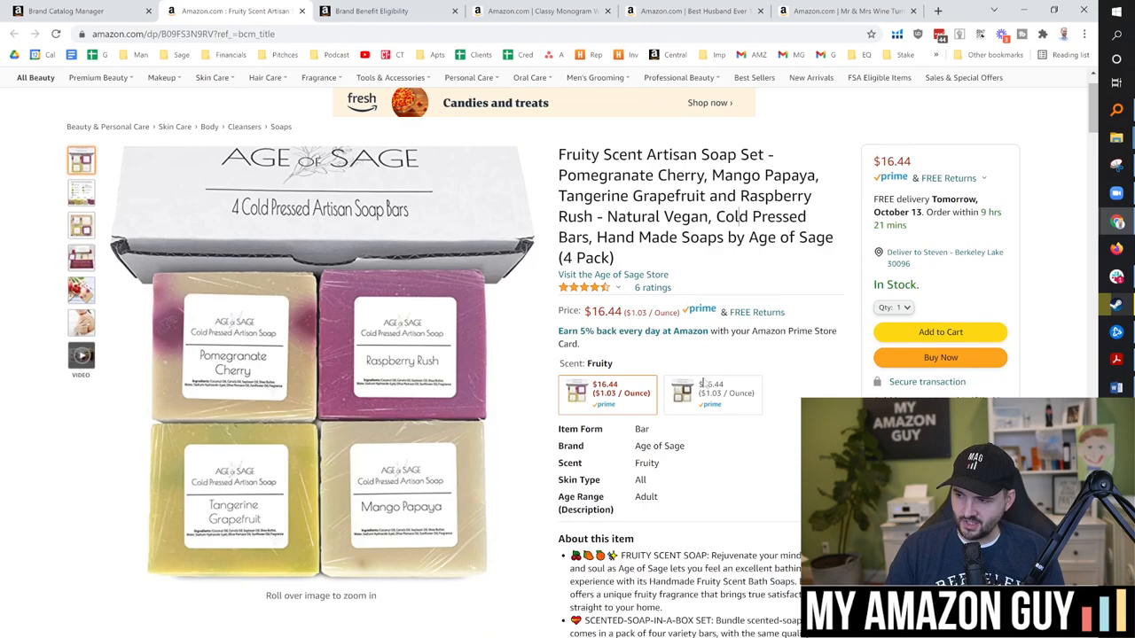
{"action": "left_click", "coordinate": [713, 393]}
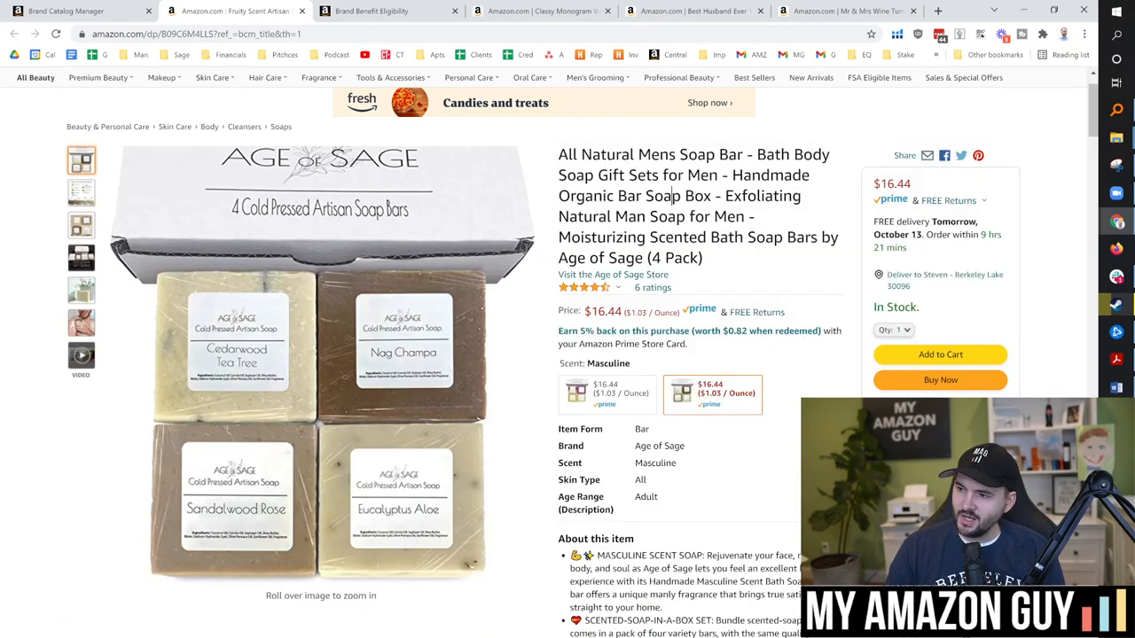
- Open the Mom Gift Box Spa Set and Age of Sage Smudge Sticks listings and look them over
{"action": "left_click", "coordinate": [75, 11]}
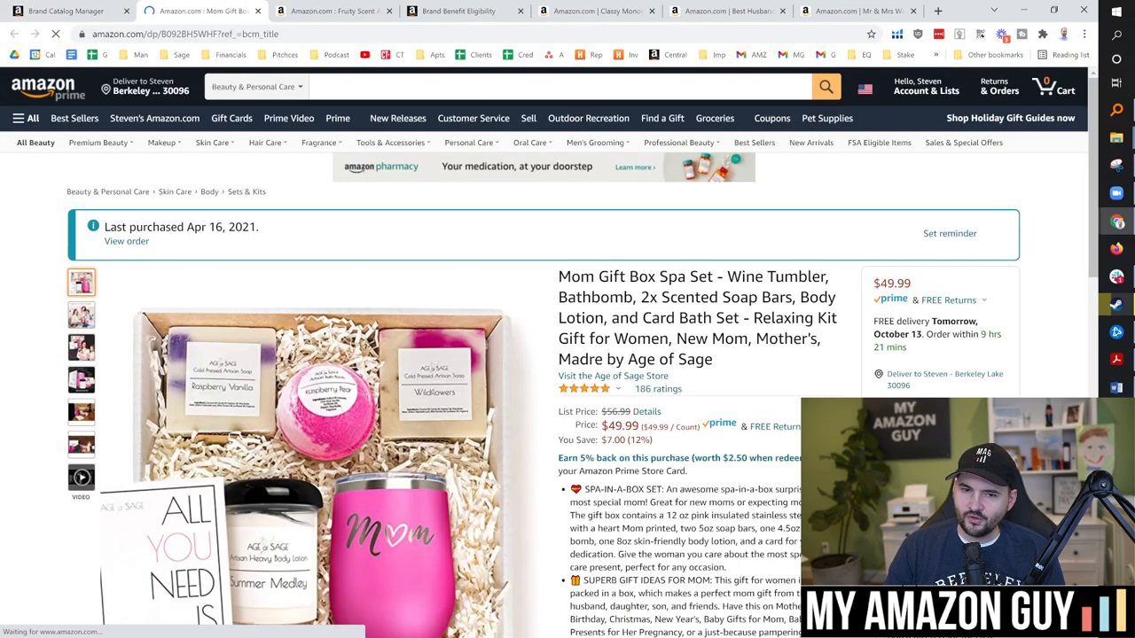
{"action": "scroll", "scroll_direction": "down", "scroll_amount": 3}
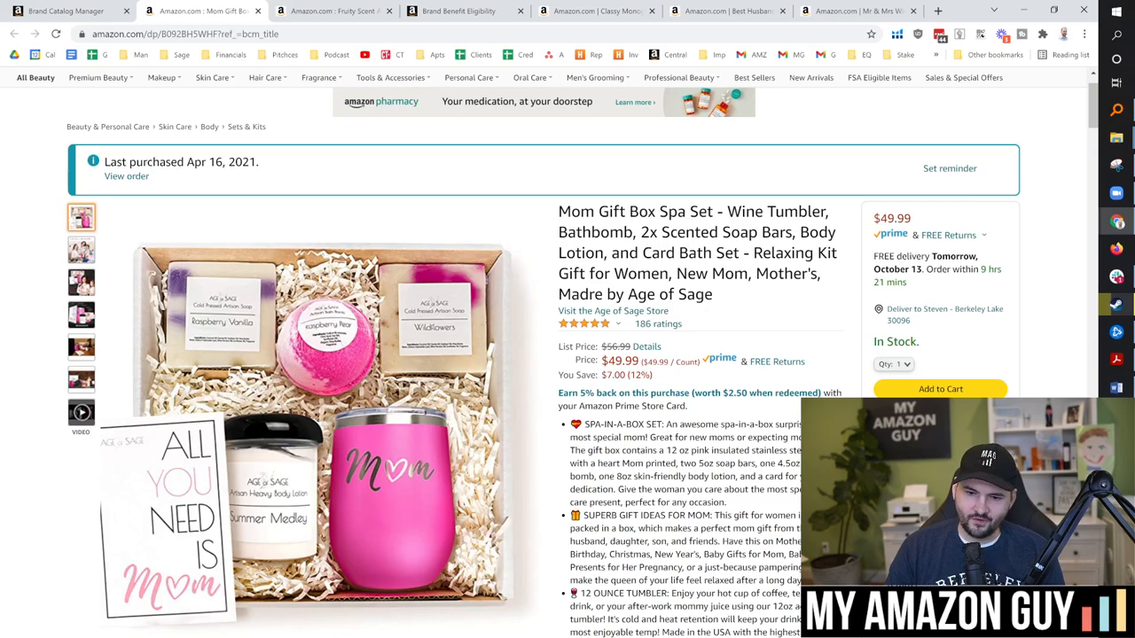
{"action": "left_click", "coordinate": [67, 10]}
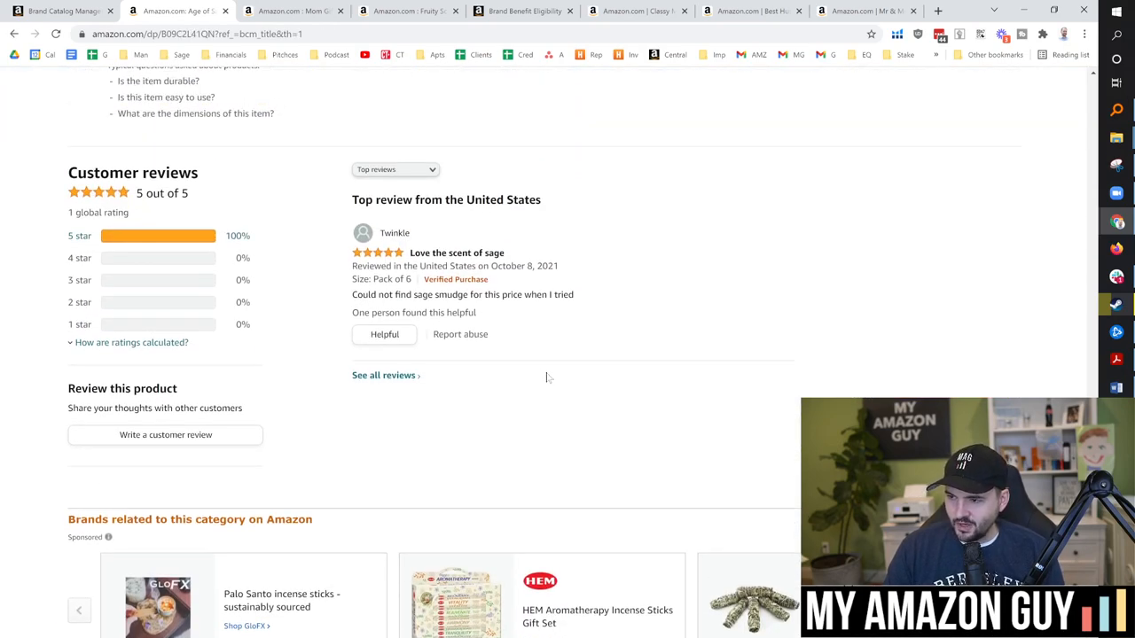
{"action": "scroll", "scroll_direction": "up", "scroll_amount": 3}
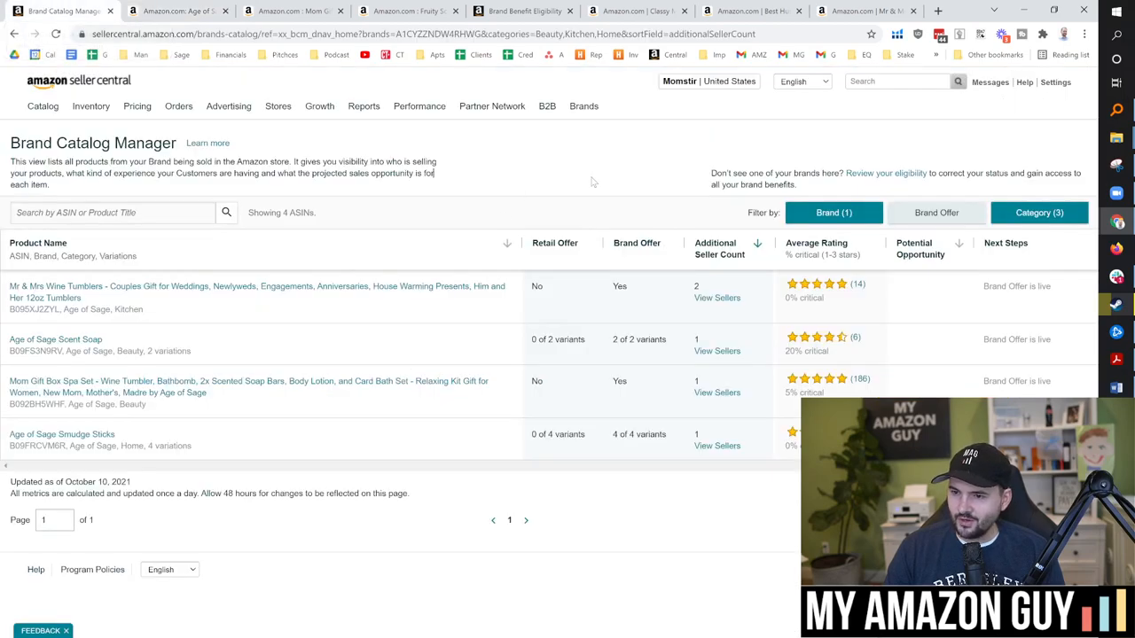
{"action": "mouse_move", "coordinate": [524, 327]}
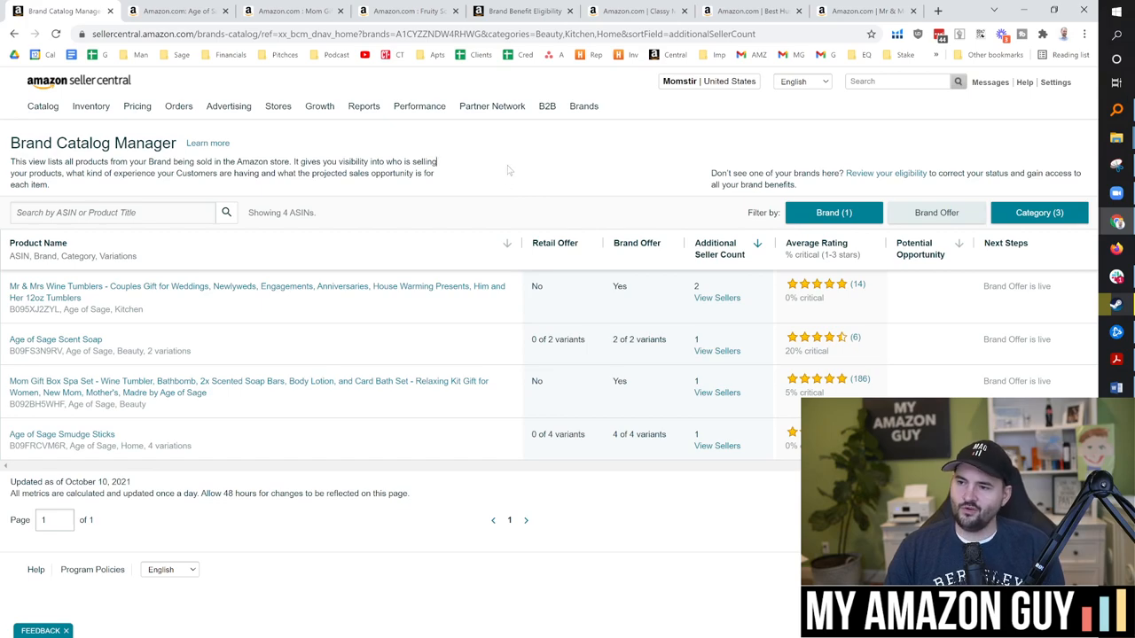
{"action": "mouse_move", "coordinate": [501, 176]}
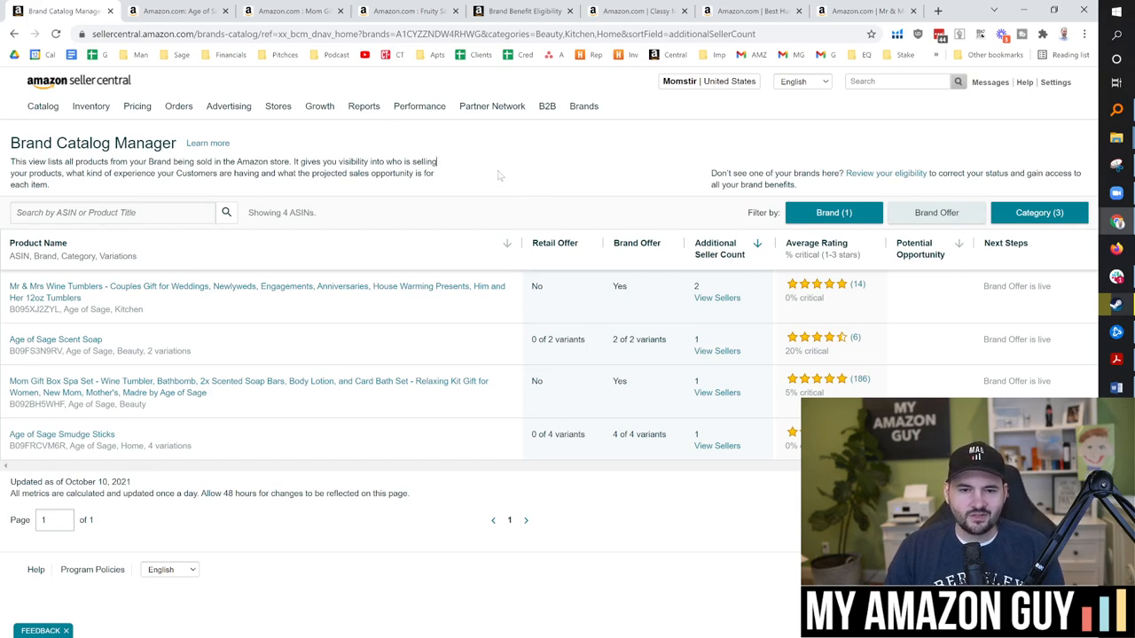
{"action": "left_click", "coordinate": [91, 107]}
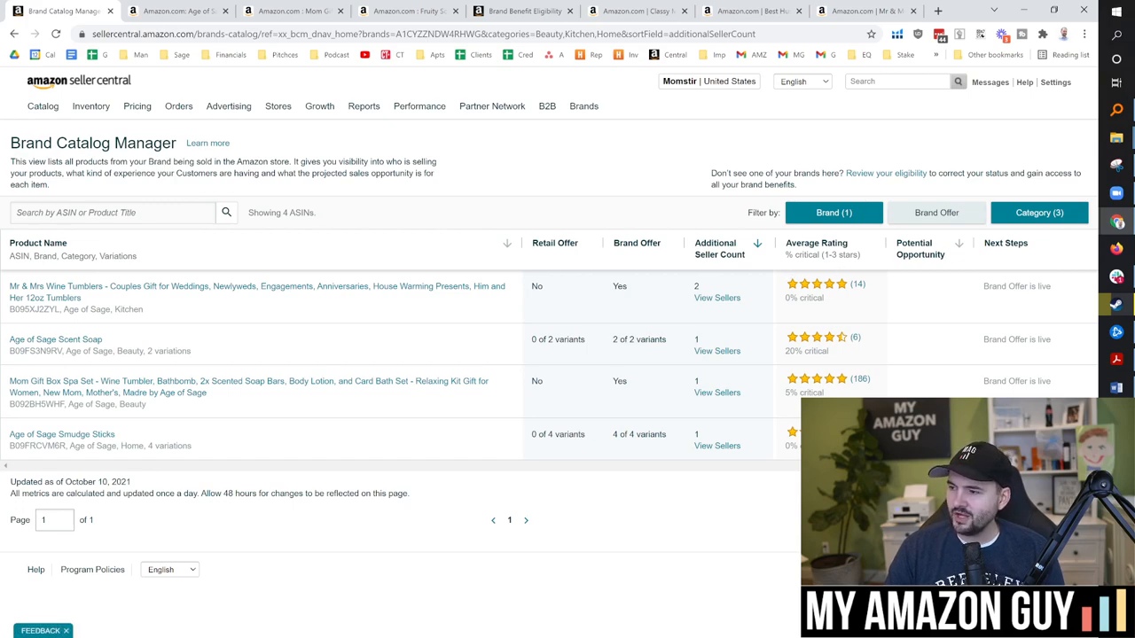
{"action": "left_click", "coordinate": [1039, 213]}
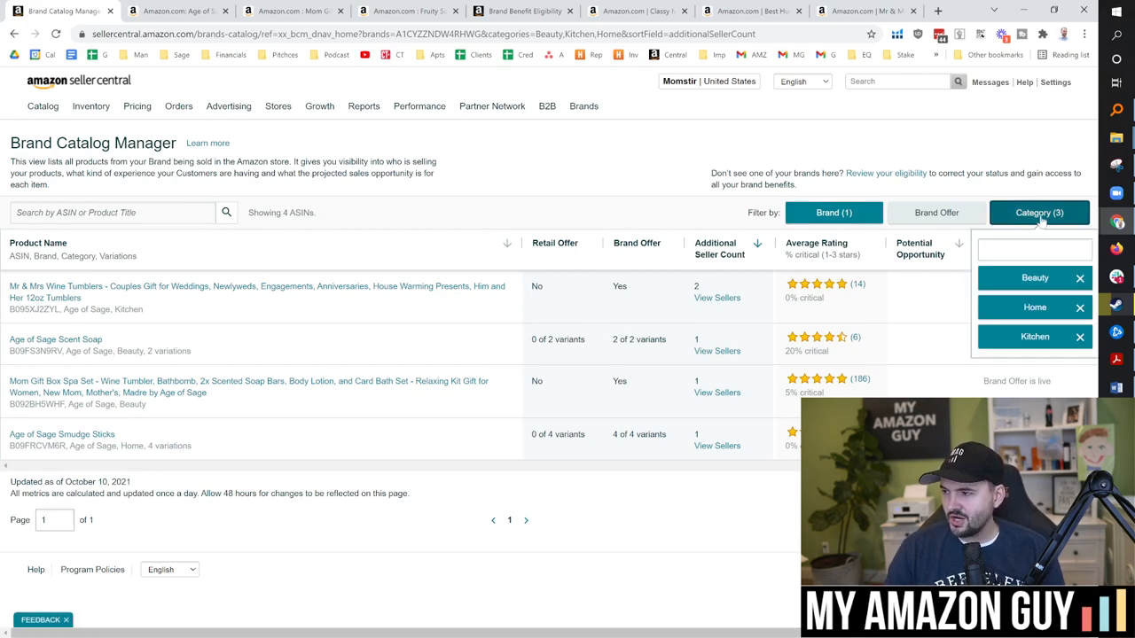
{"action": "left_click", "coordinate": [937, 213]}
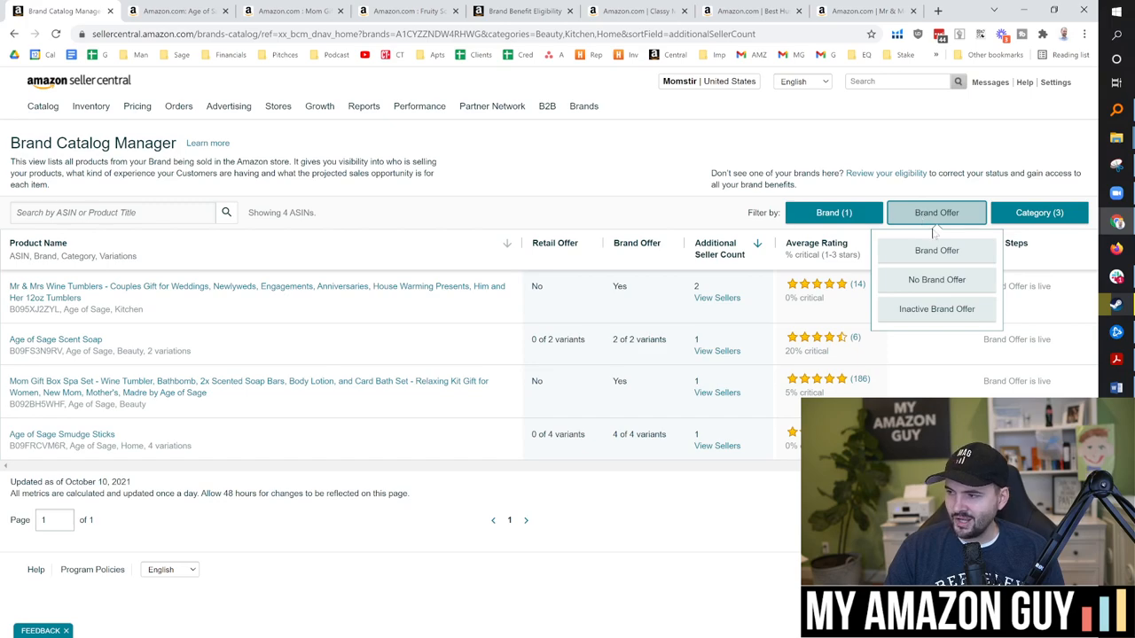
{"action": "left_click", "coordinate": [936, 213]}
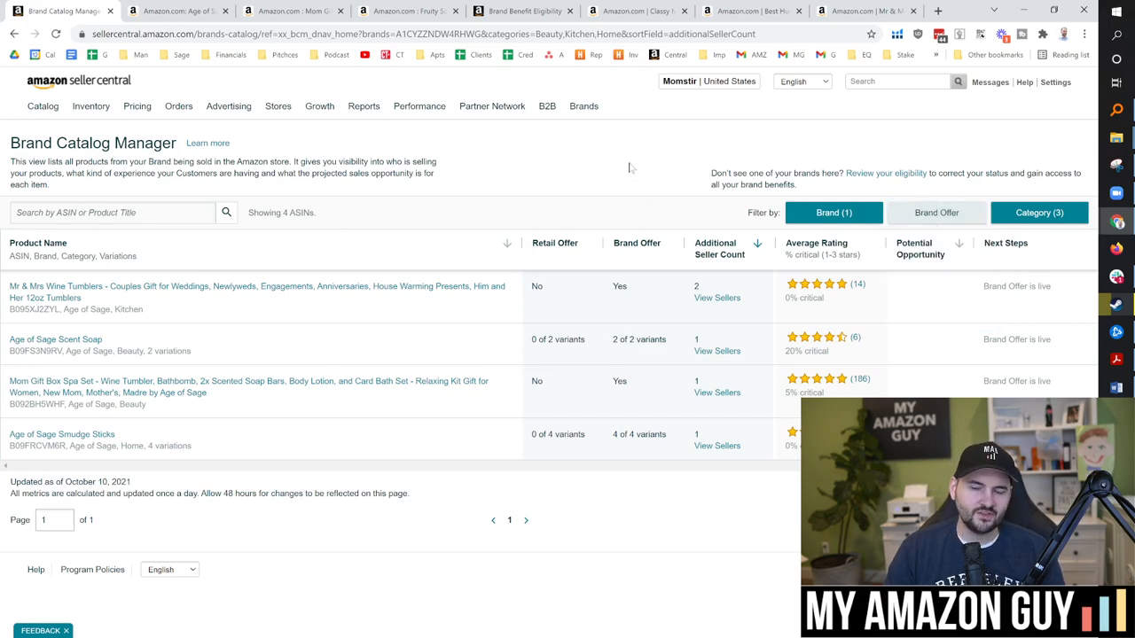